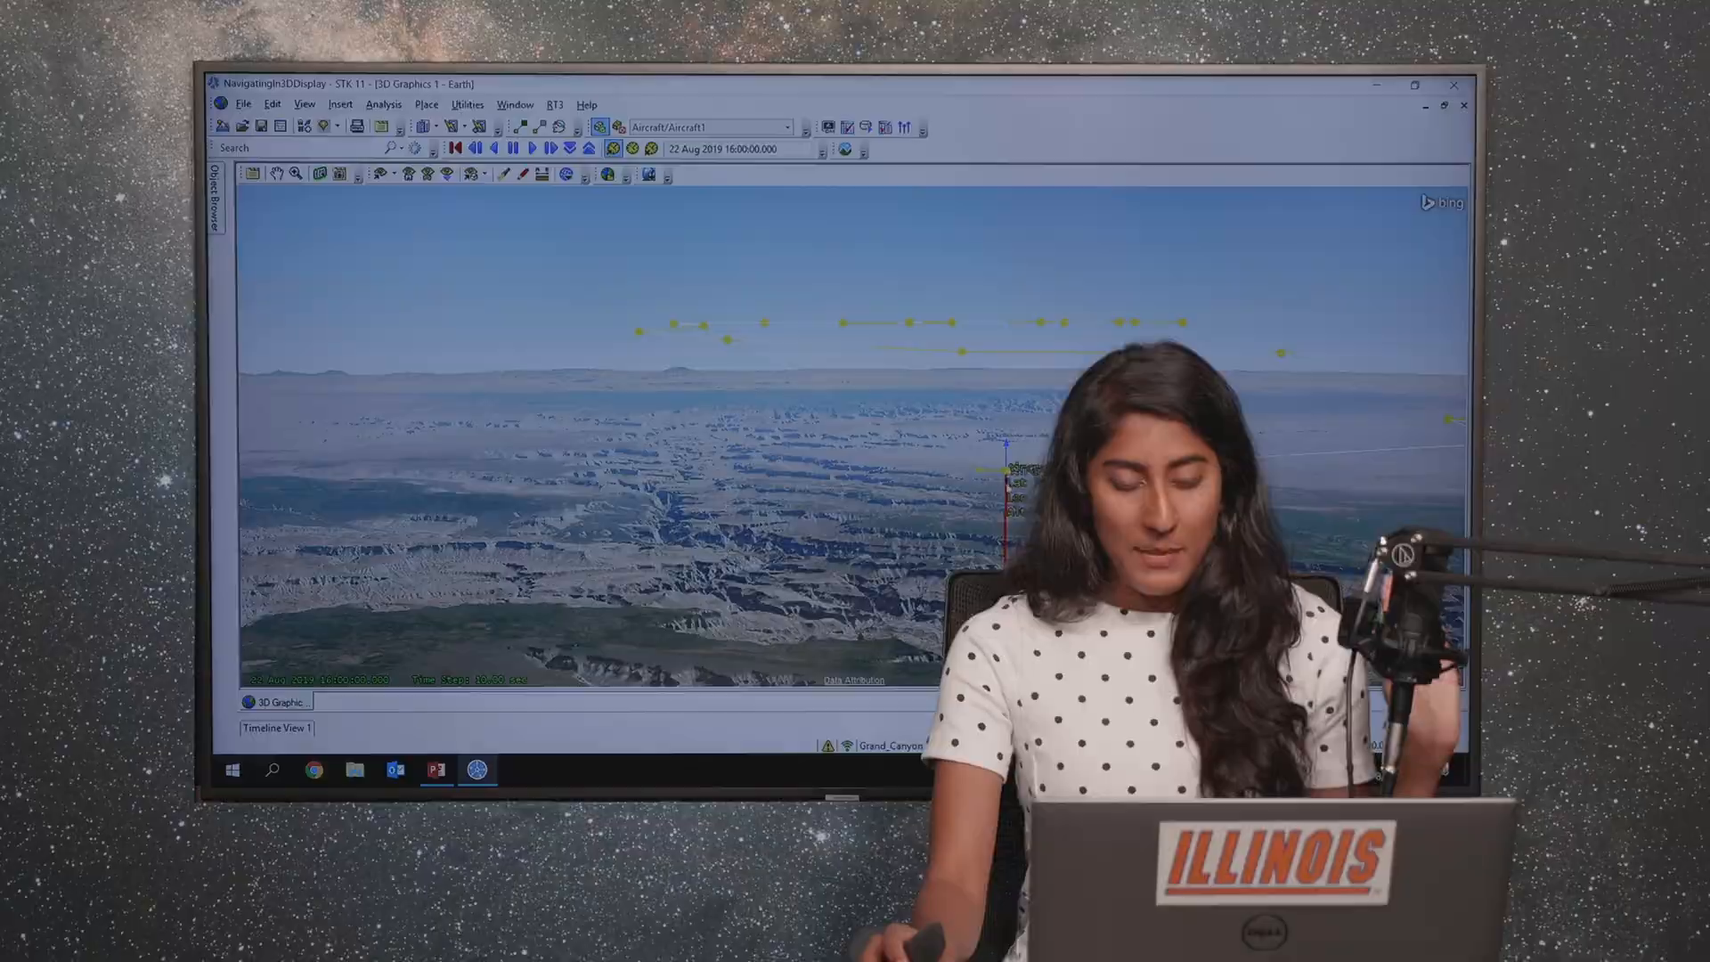
# Step: Select Aircraft1 among the scenario objects beside the 3D route view
pyautogui.click(1412, 86)
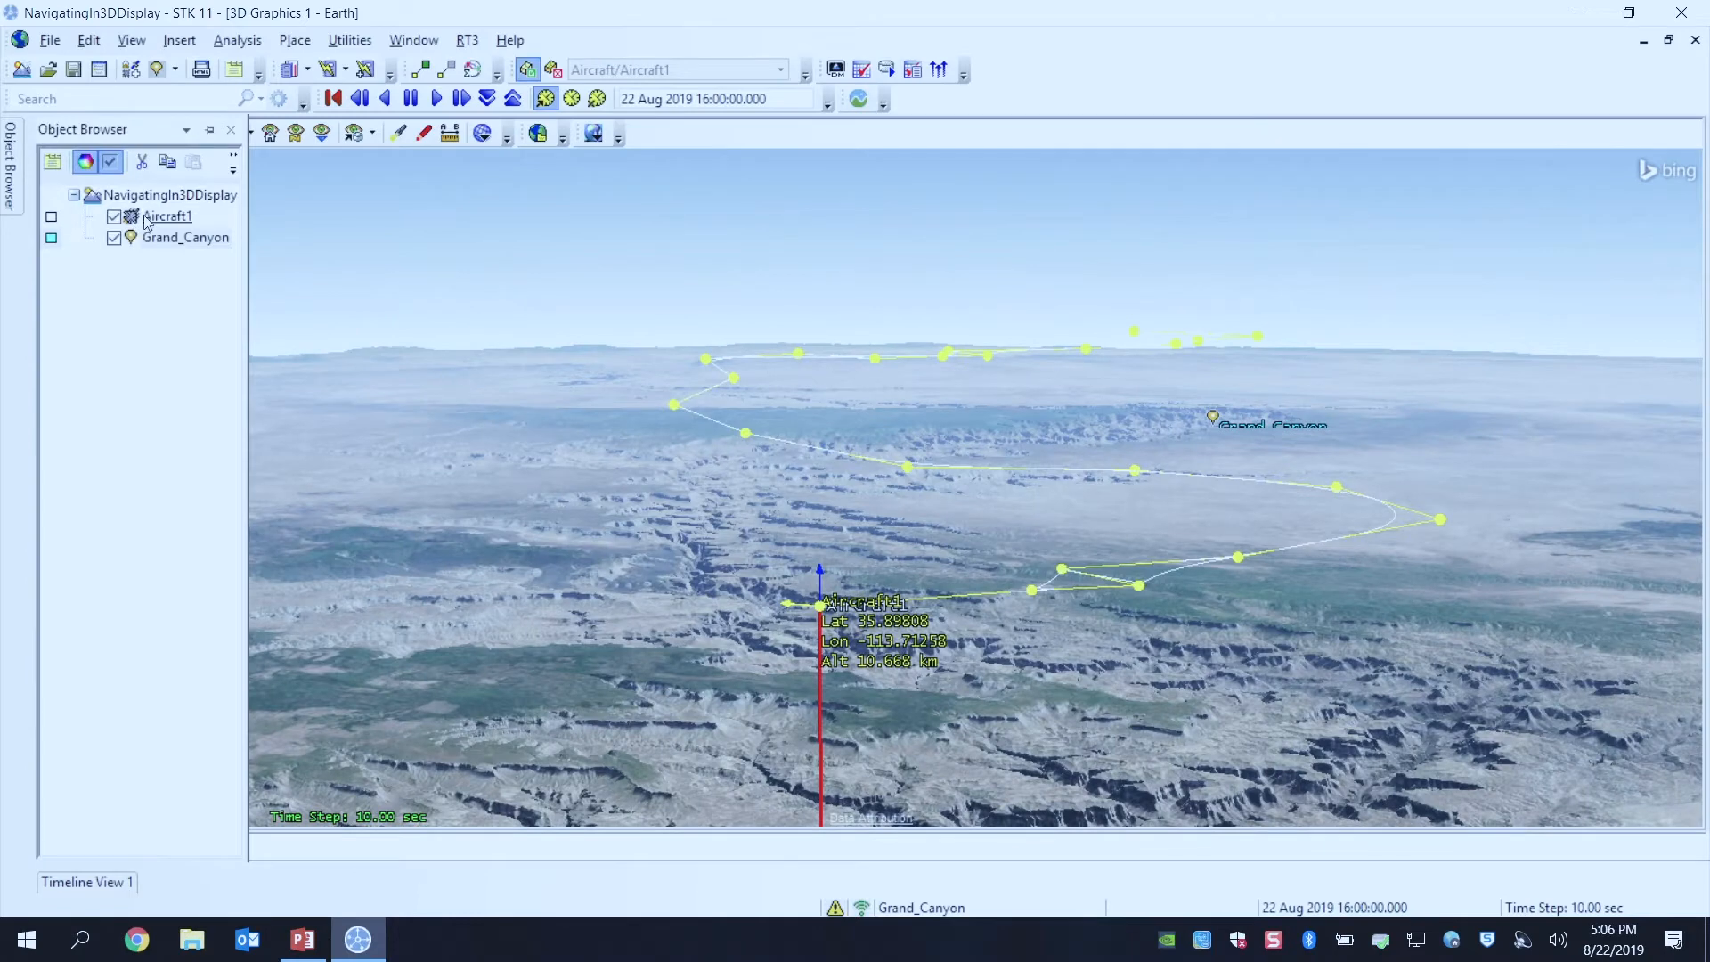
# Step: Zoom the 3D view to Aircraft1 at its start above the Grand Canyon
pyautogui.rightClick(167, 215)
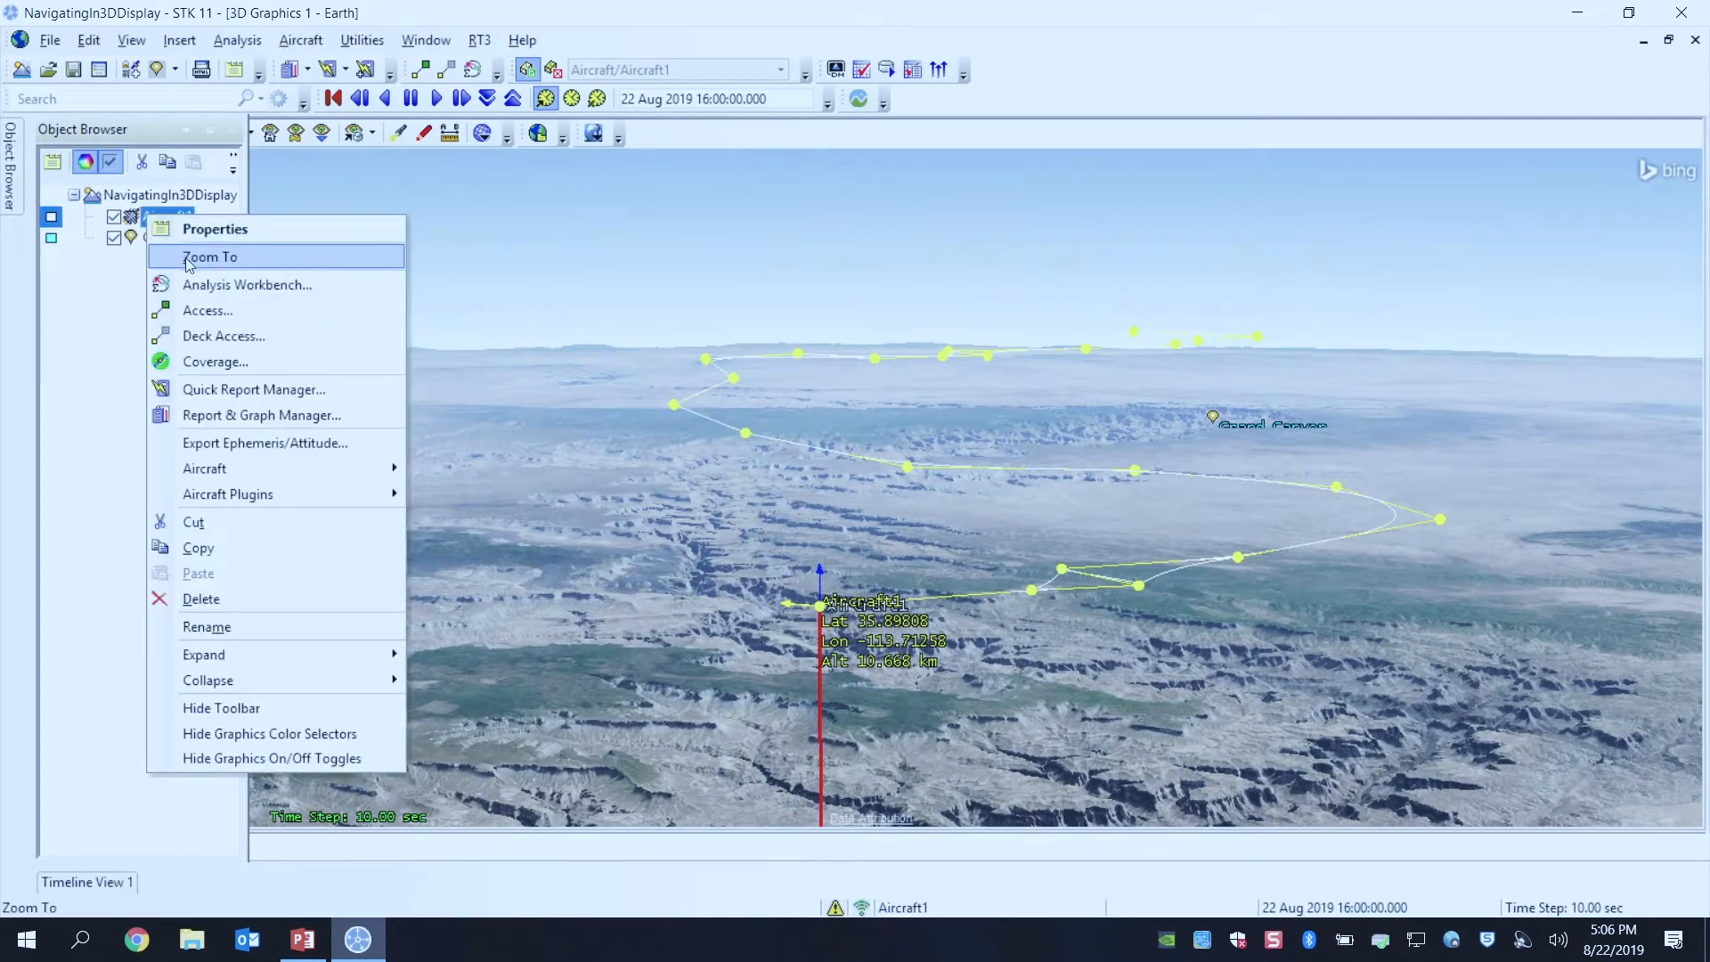
pyautogui.click(210, 256)
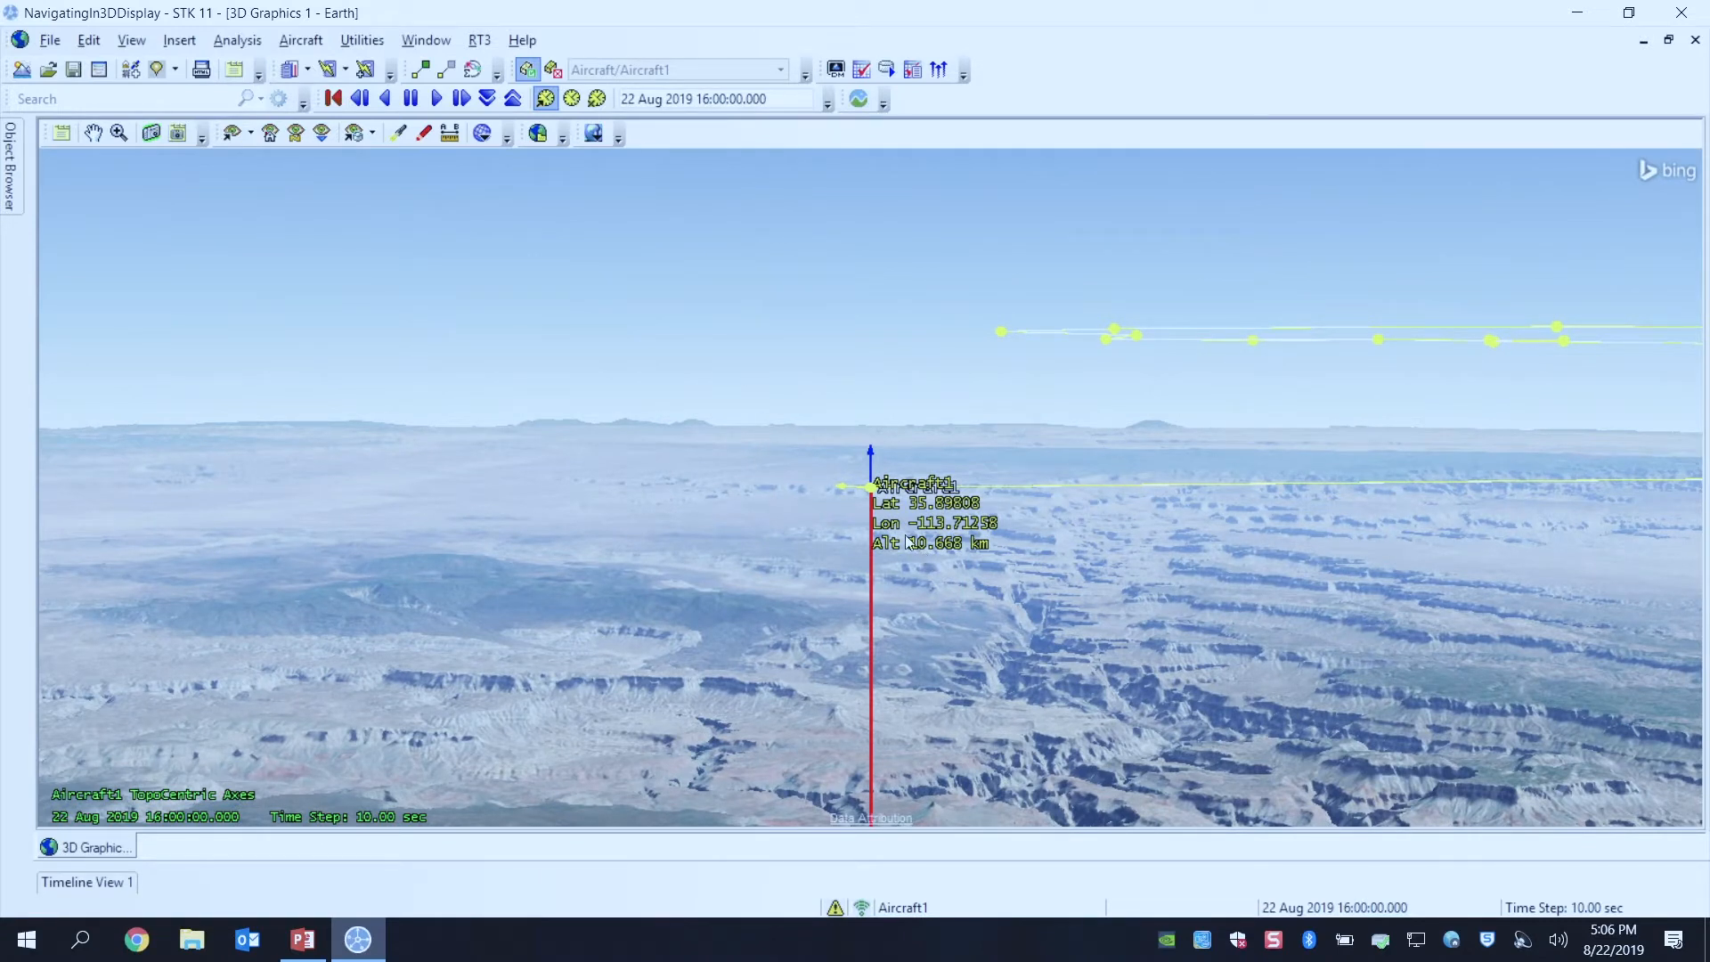
pyautogui.moveTo(893, 542)
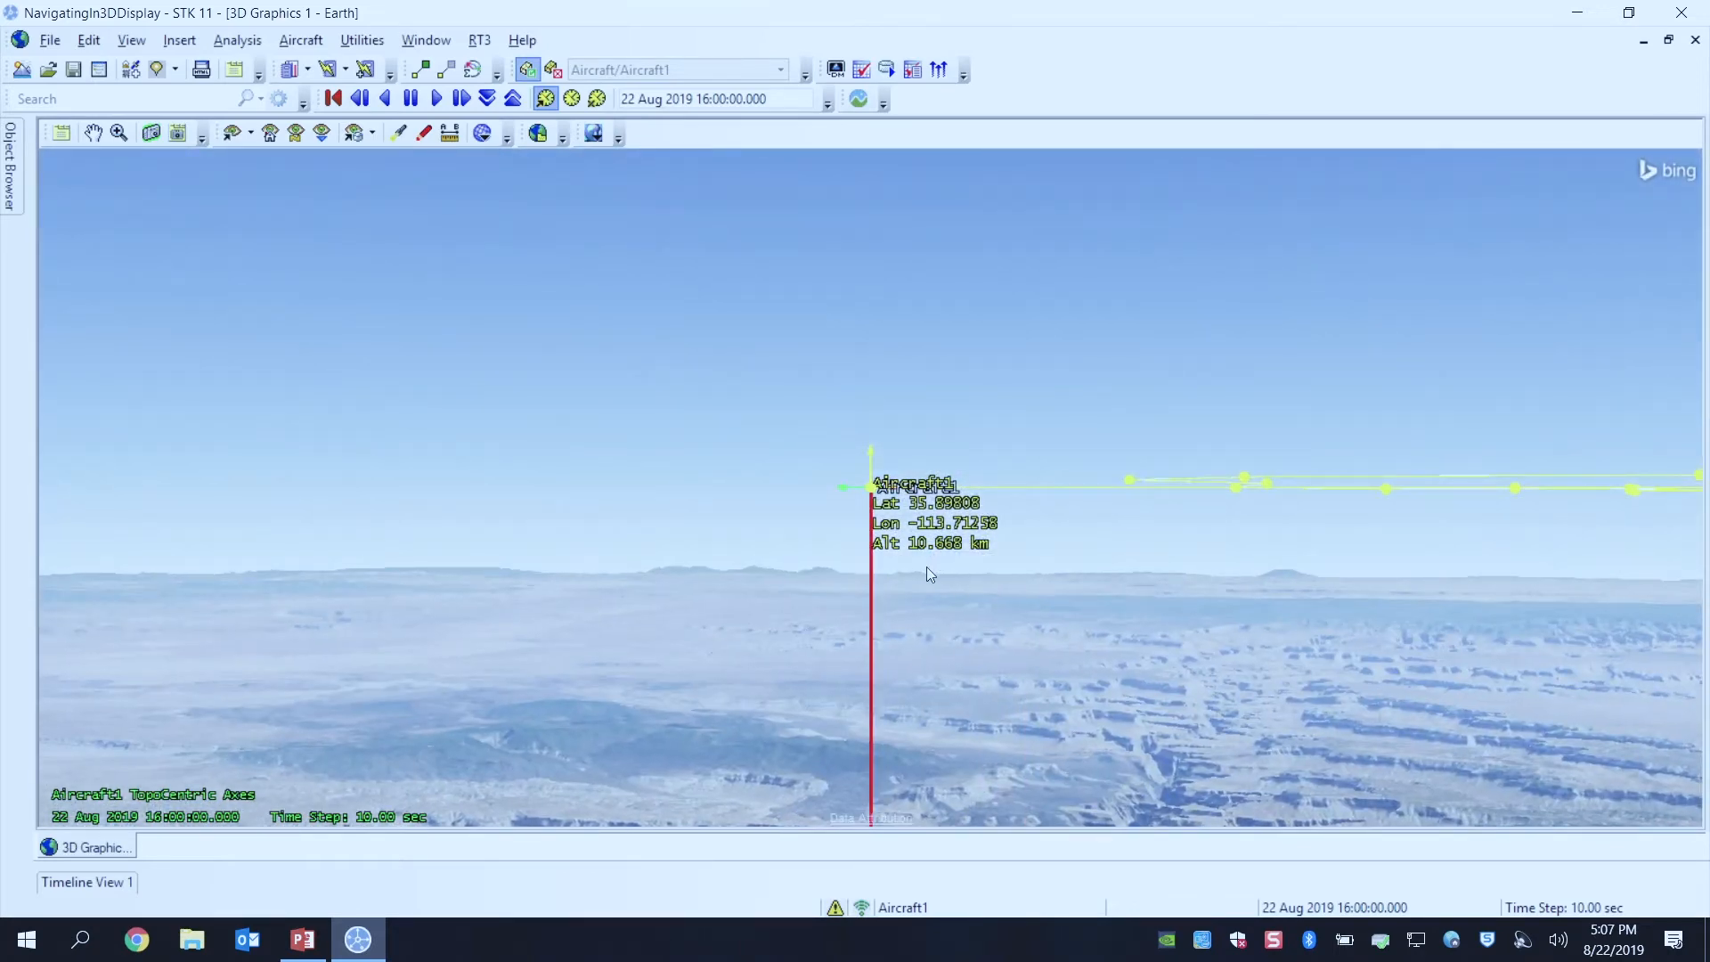
pyautogui.moveTo(830, 445)
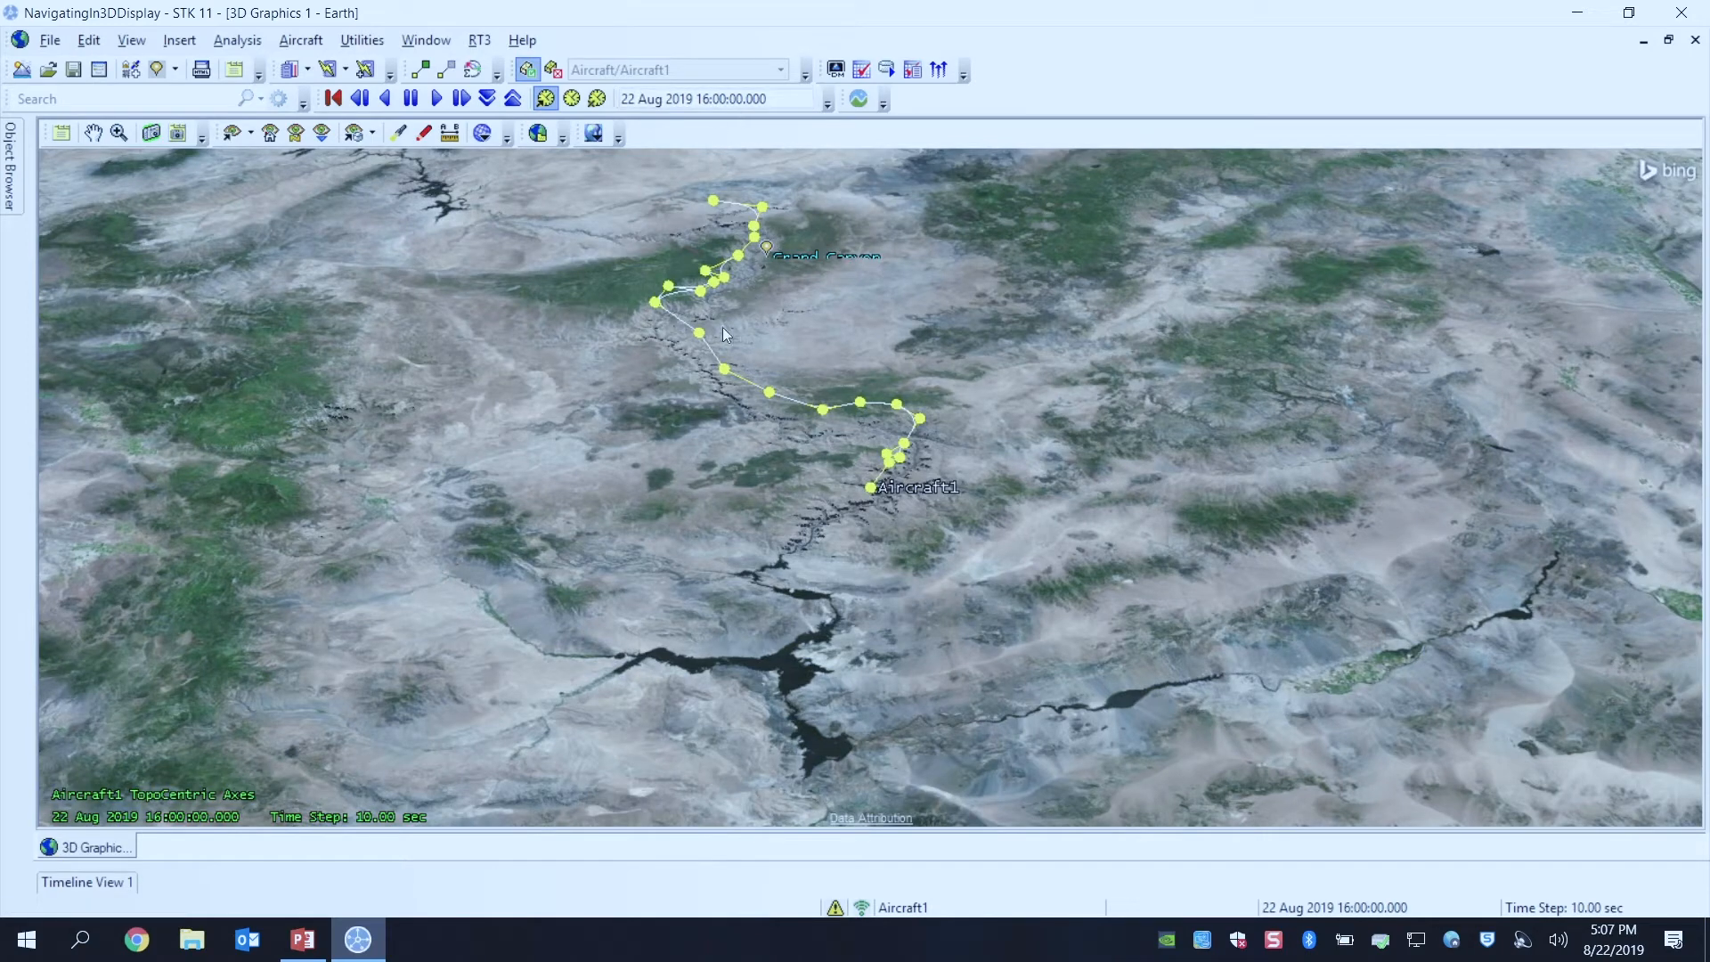
pyautogui.moveTo(828, 416)
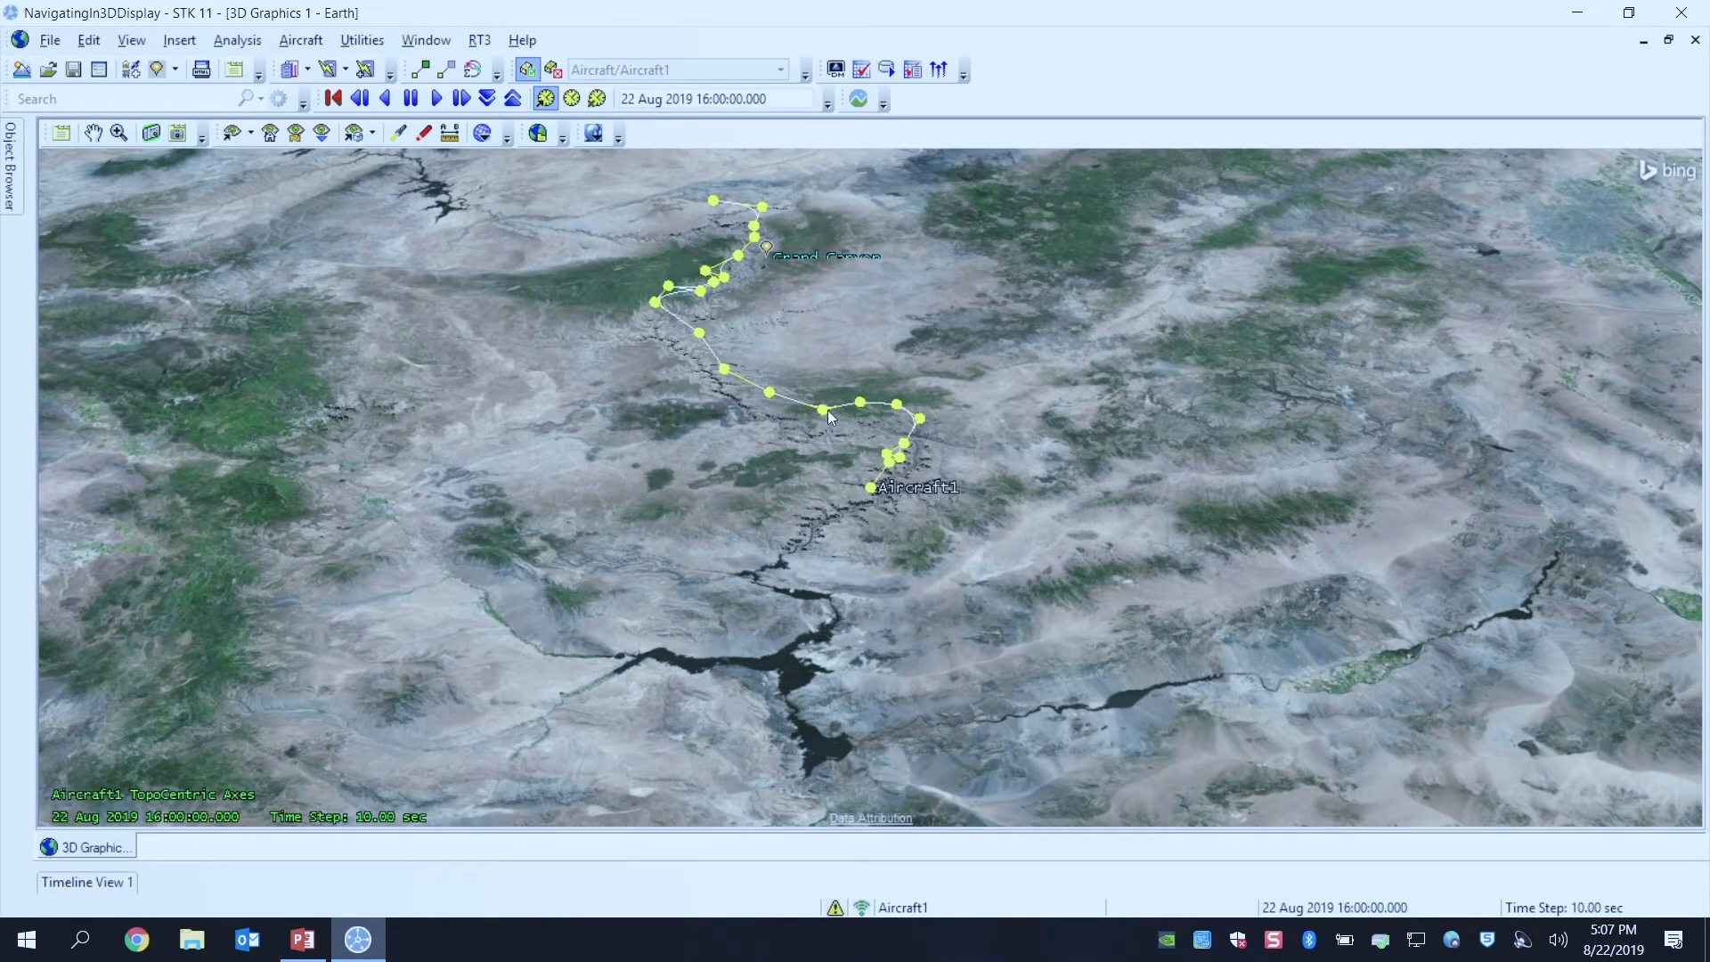